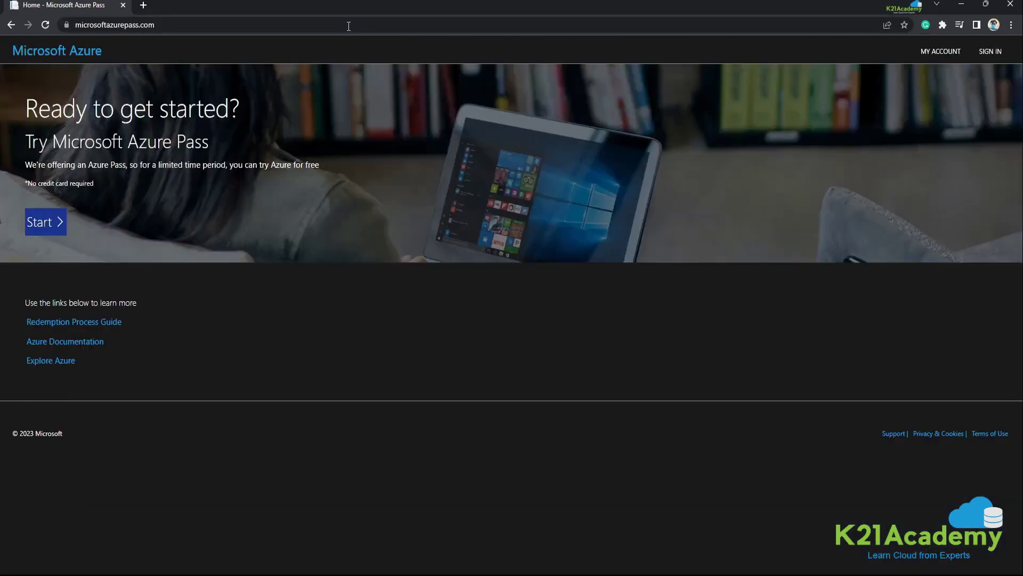
{"action": "mouse_move", "coordinate": [36, 229]}
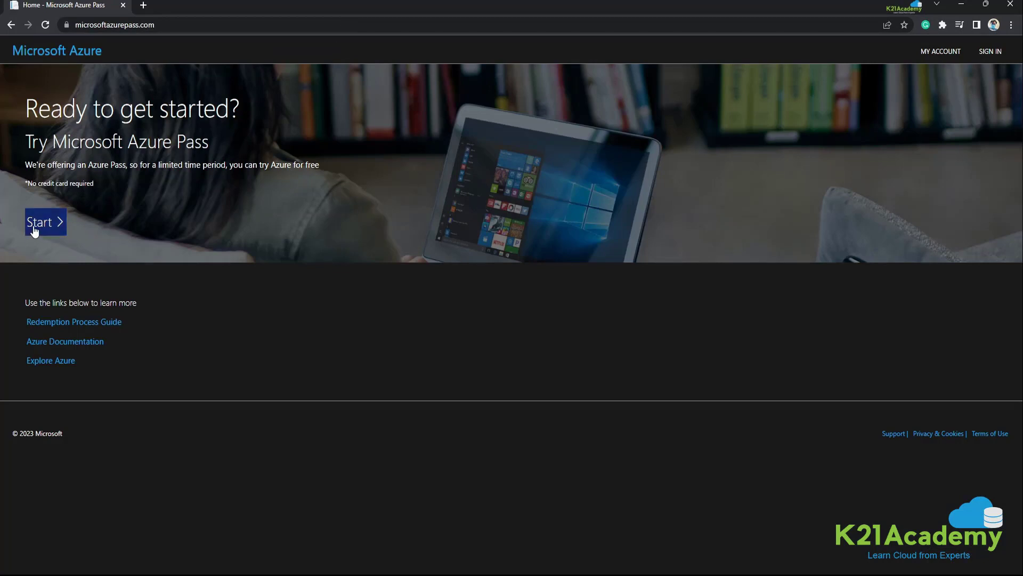
Start redeeming an Azure Pass from the Microsoft Azure Pass home page
{"action": "left_click", "coordinate": [41, 221]}
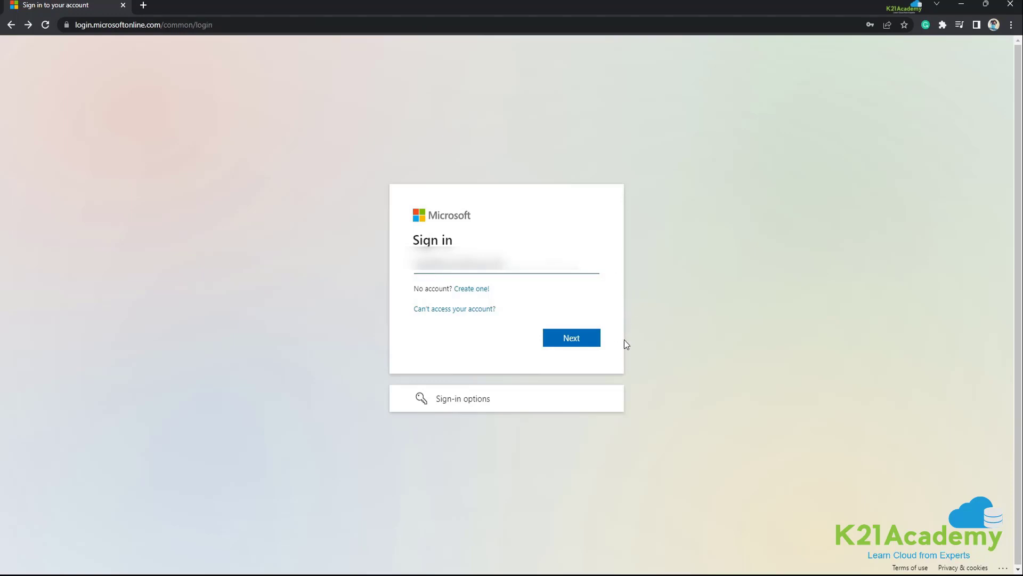
Sign in with the entered email as a work or school account and stay signed in
{"action": "left_click", "coordinate": [570, 338]}
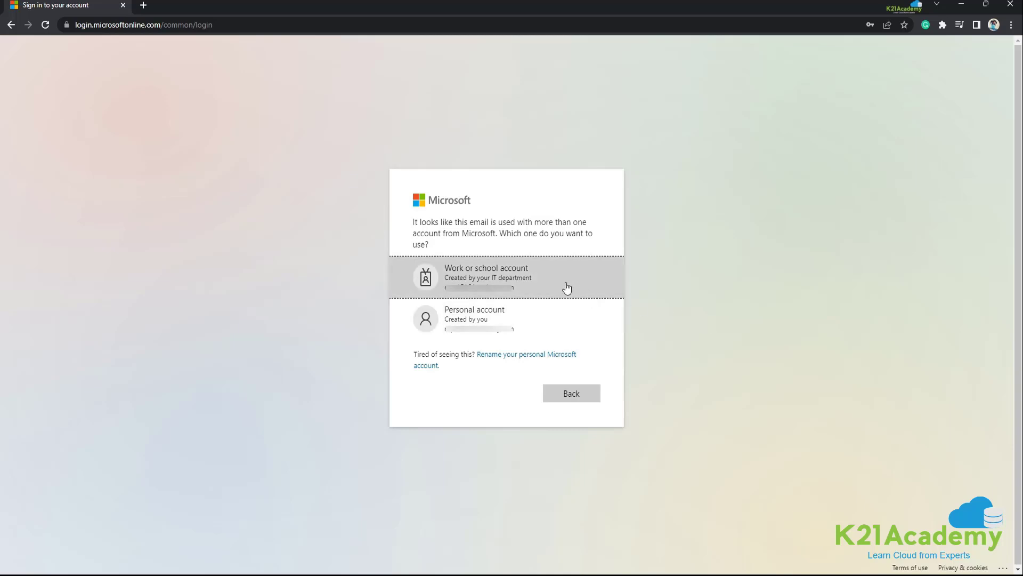
{"action": "left_click", "coordinate": [506, 276]}
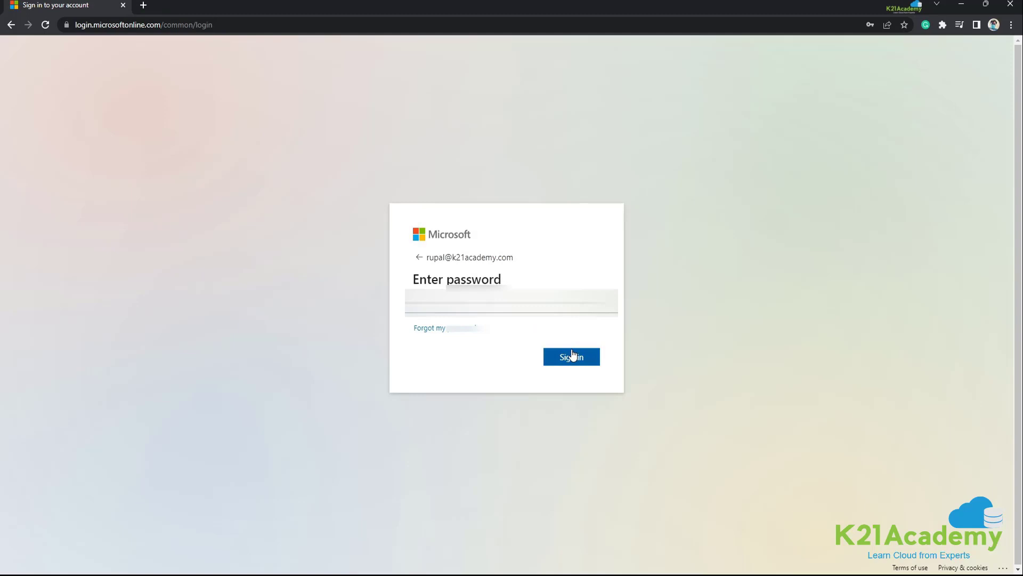
{"action": "left_click", "coordinate": [571, 357]}
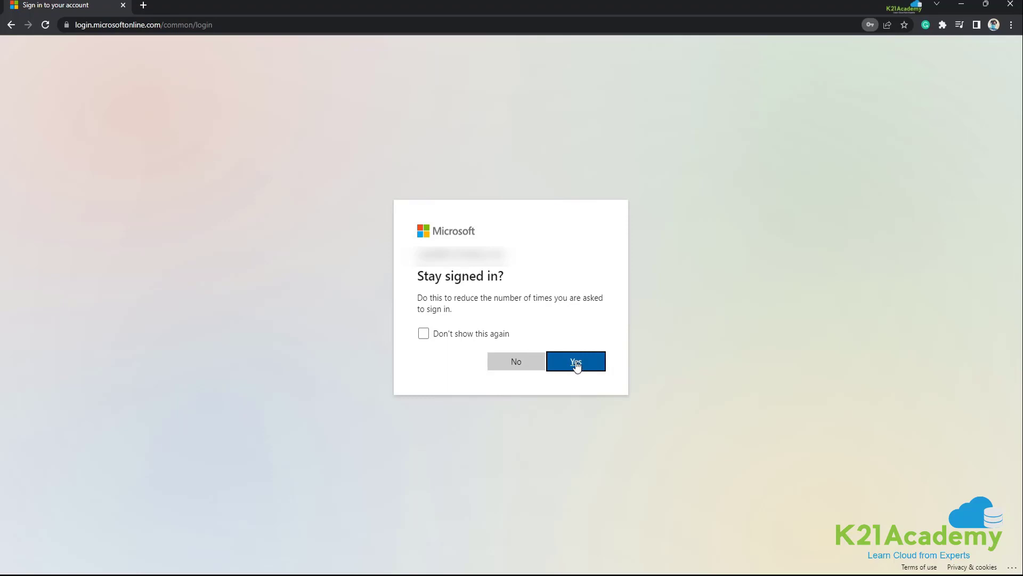
{"action": "left_click", "coordinate": [576, 361]}
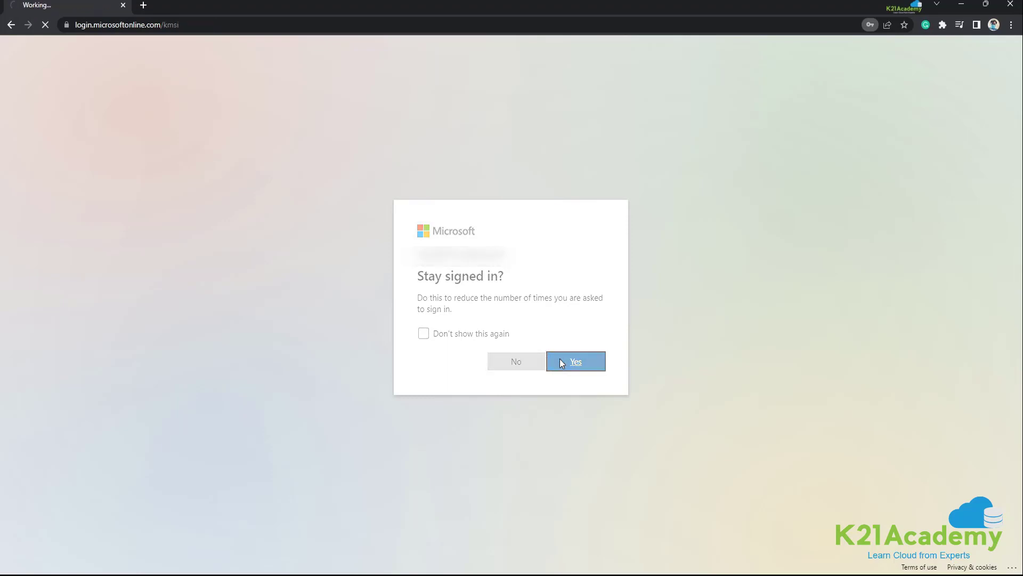
{"action": "left_click", "coordinate": [576, 361]}
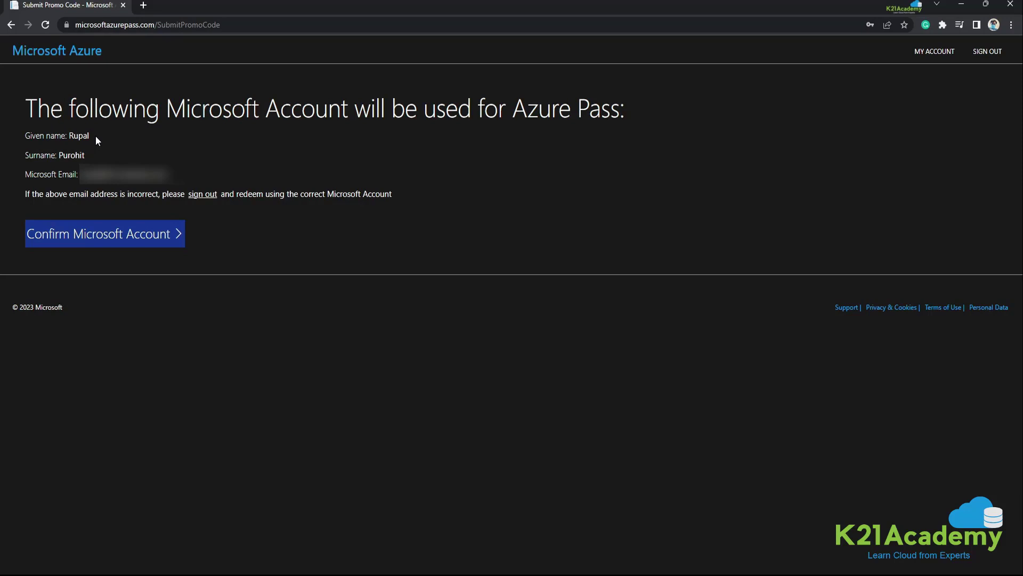
{"action": "mouse_move", "coordinate": [92, 142]}
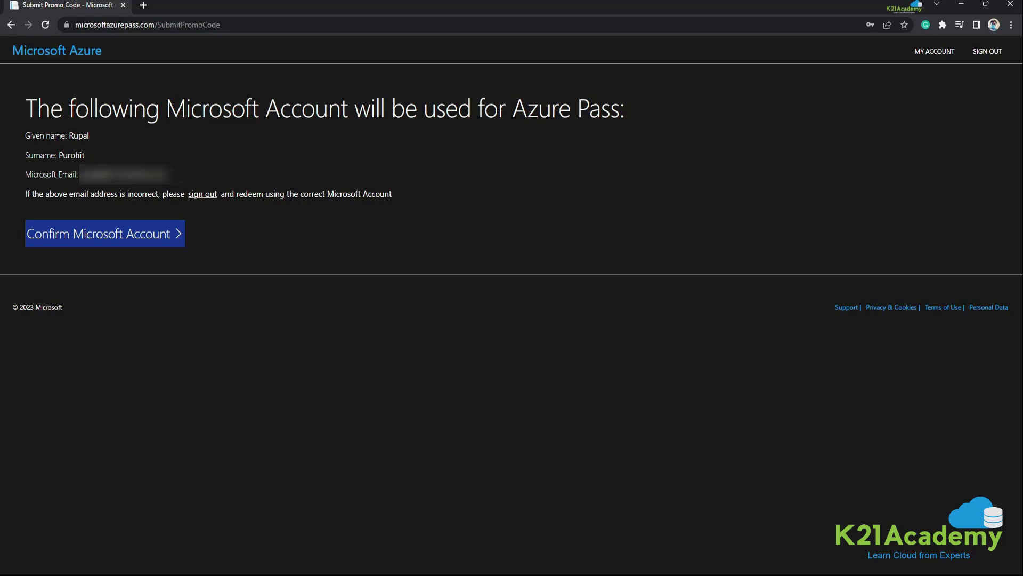
{"action": "mouse_move", "coordinate": [142, 207]}
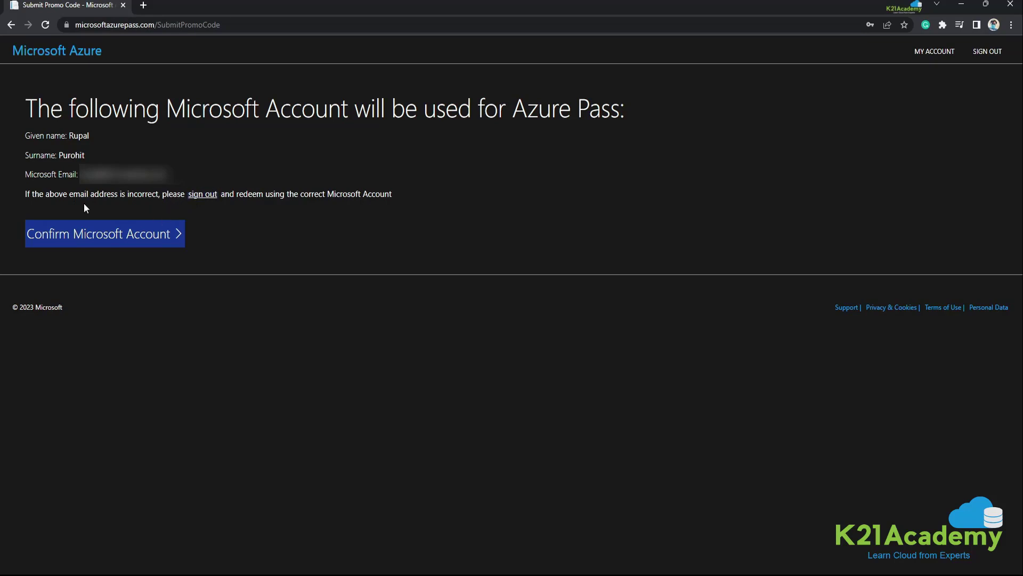
Confirm the signed-in Microsoft account to reveal the promo code and captcha form
{"action": "left_click", "coordinate": [104, 234]}
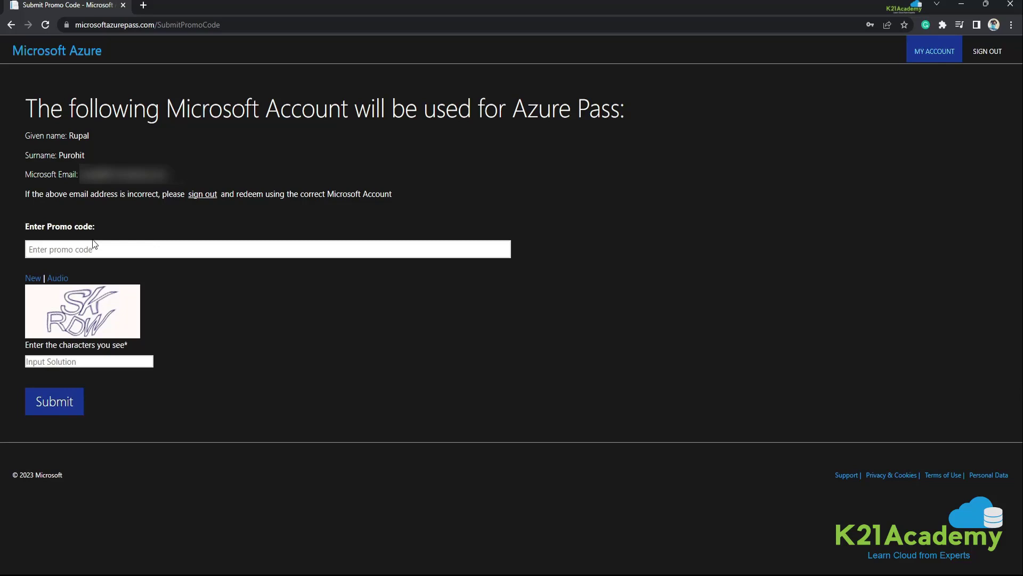
{"action": "left_click", "coordinate": [268, 249]}
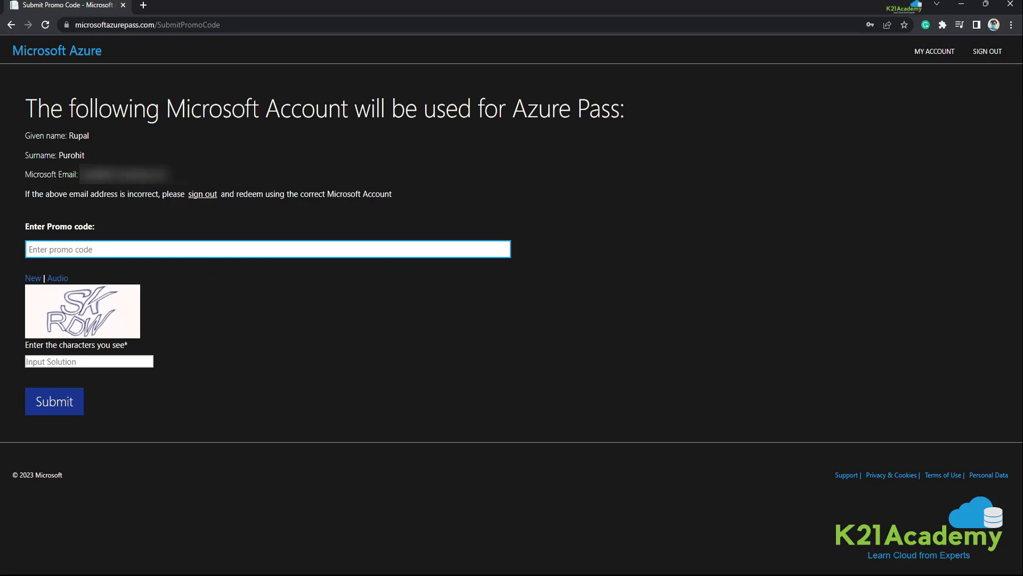
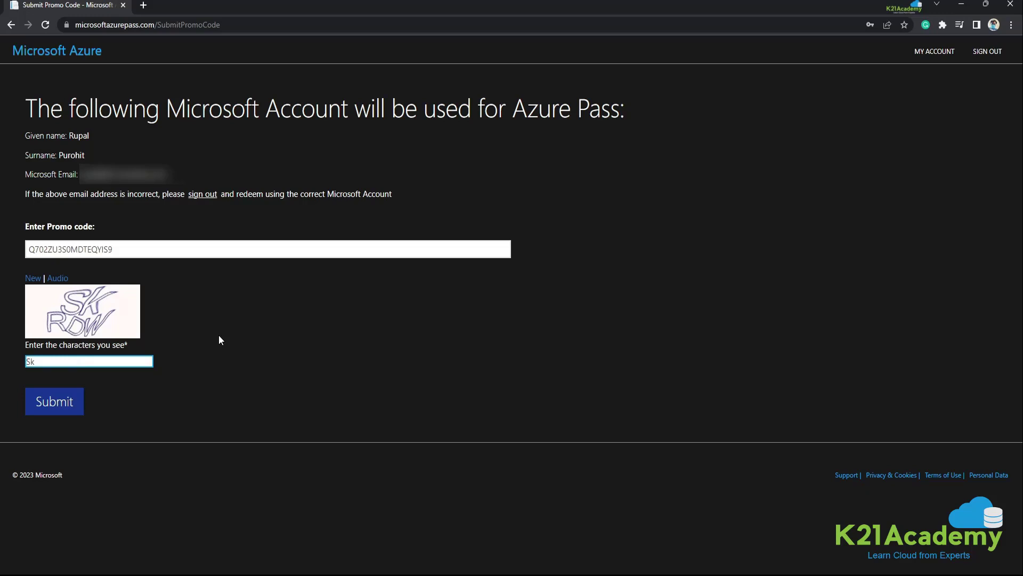
{"action": "left_click", "coordinate": [54, 400]}
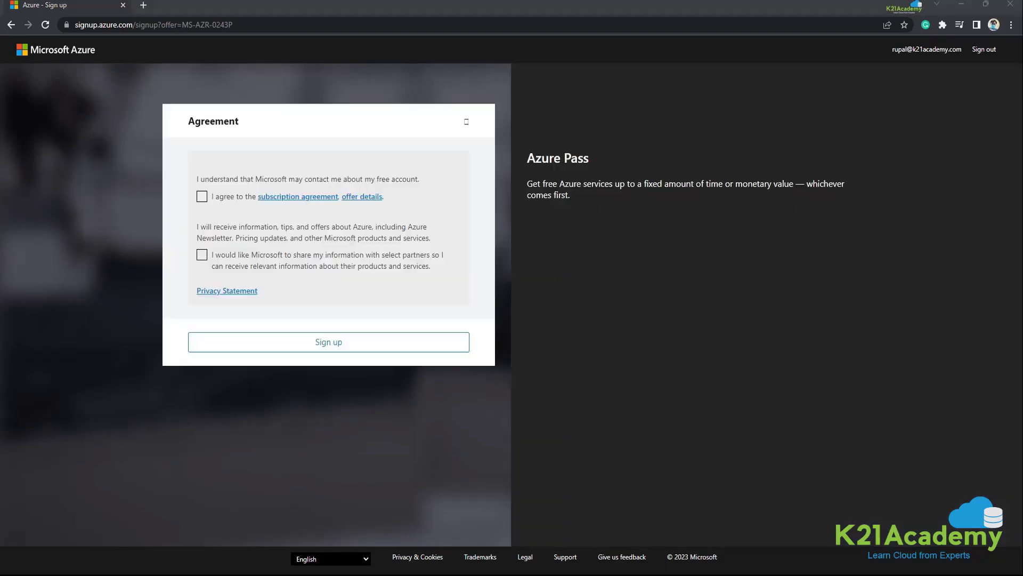
Accept the subscription agreement and partner sharing, complete sign-up, and submit a satisfied rating
{"action": "left_click", "coordinate": [465, 121]}
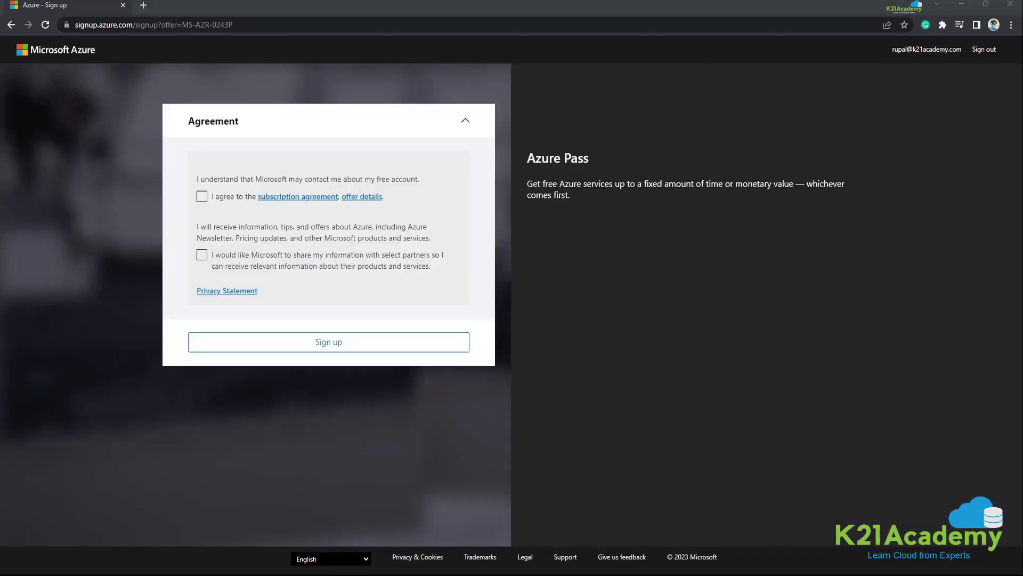
{"action": "left_click", "coordinate": [202, 197]}
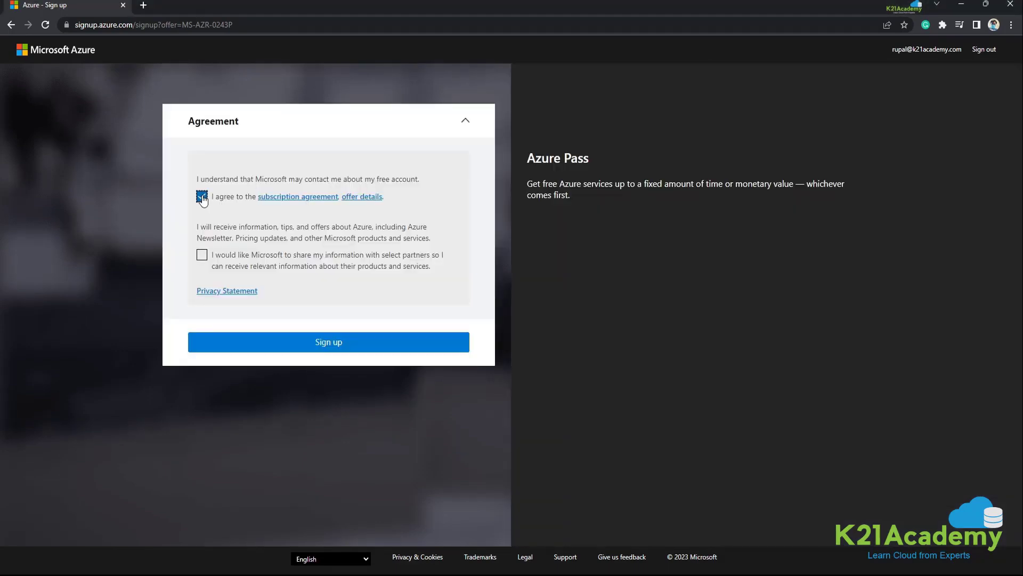
{"action": "left_click", "coordinate": [201, 255]}
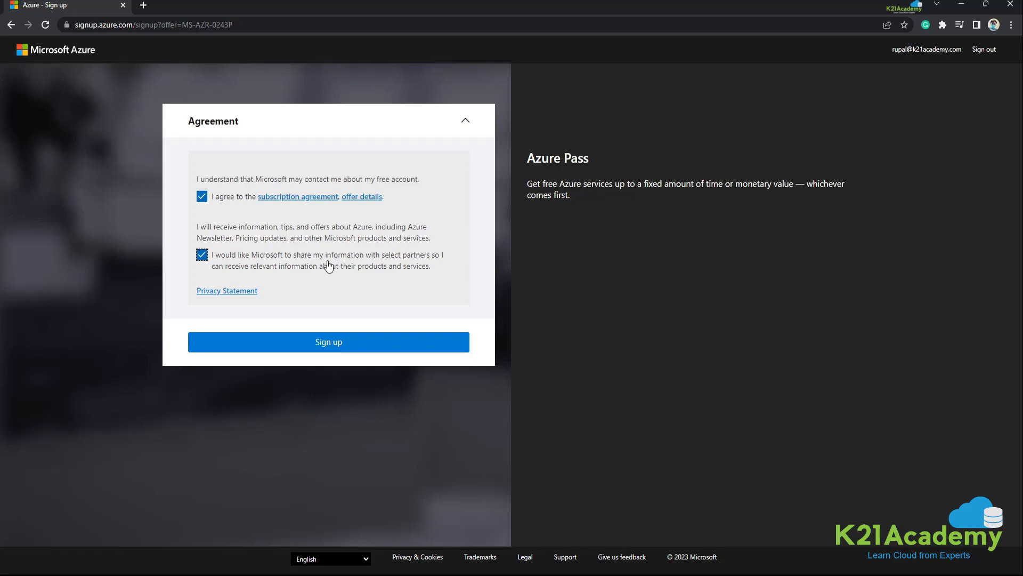
{"action": "left_click", "coordinate": [328, 341]}
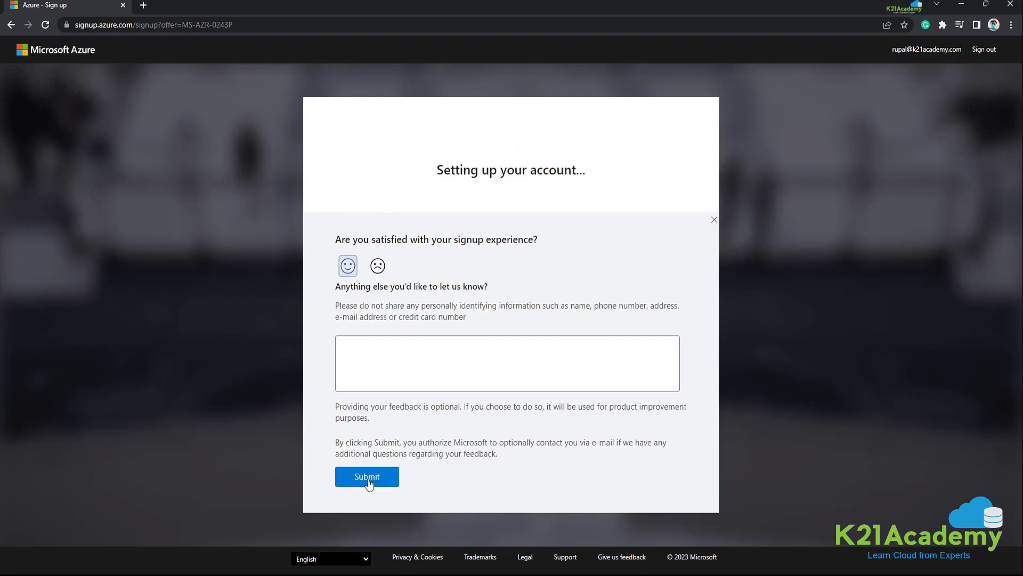
{"action": "left_click", "coordinate": [366, 477]}
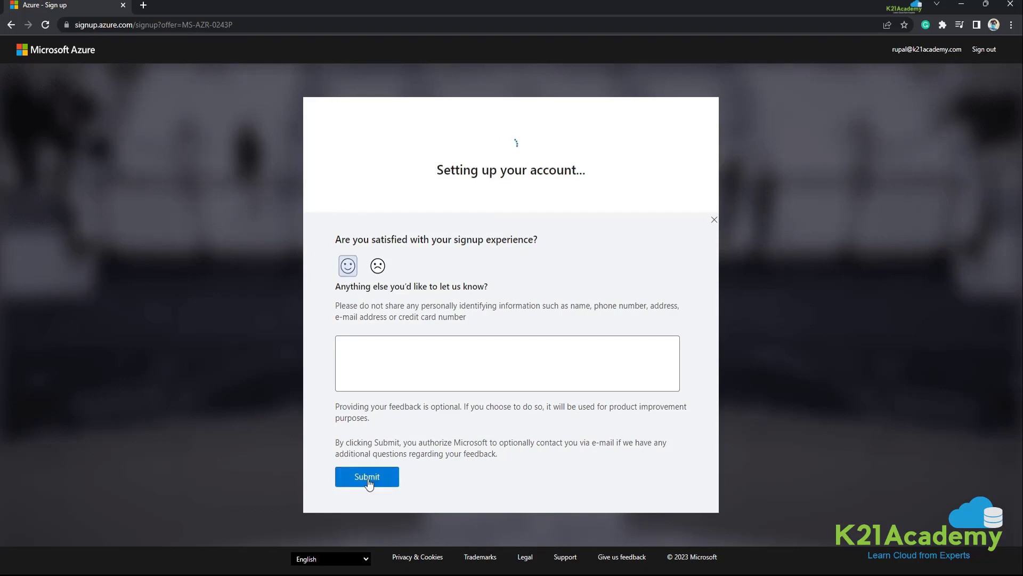
{"action": "left_click", "coordinate": [366, 476]}
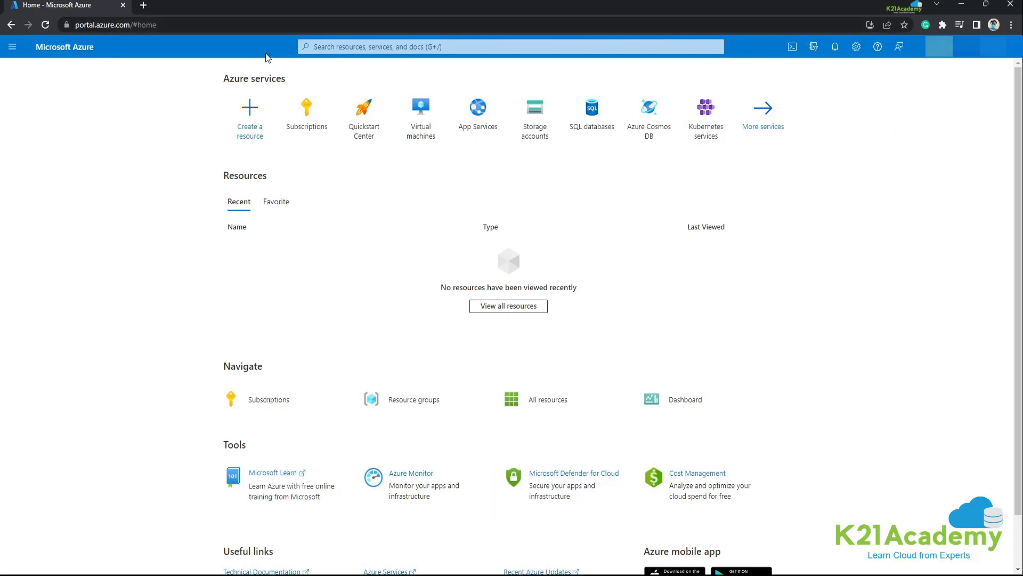
{"action": "mouse_move", "coordinate": [233, 187]}
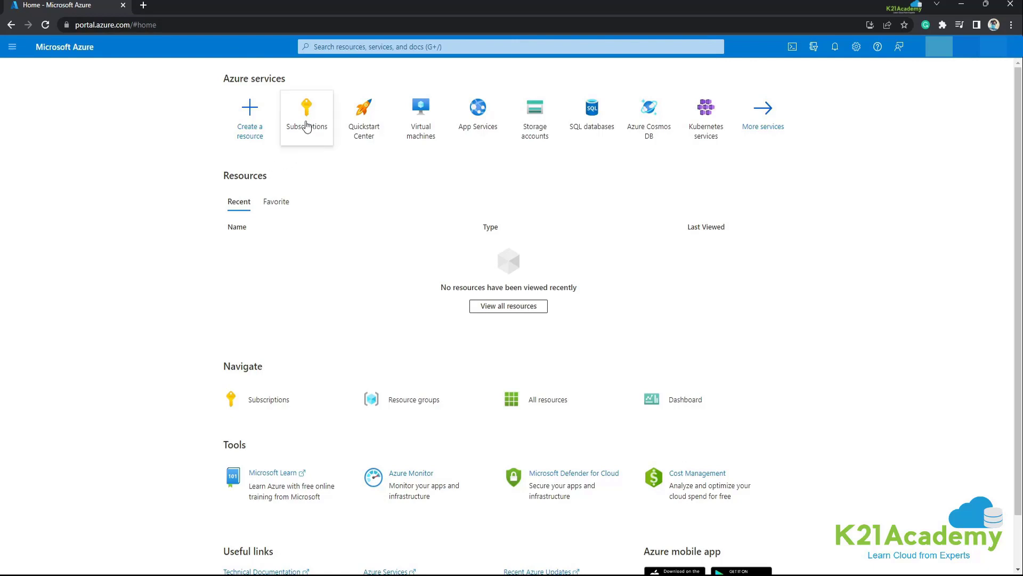
Open Subscriptions from the portal search and select 'Azure Pass - Sponsorship'
{"action": "left_click", "coordinate": [509, 46]}
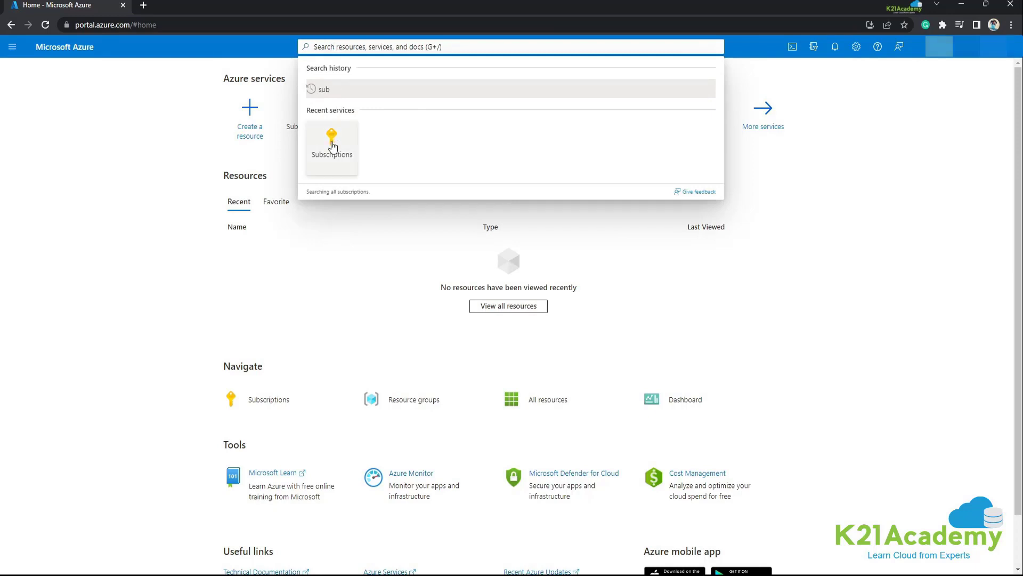
{"action": "left_click", "coordinate": [331, 142]}
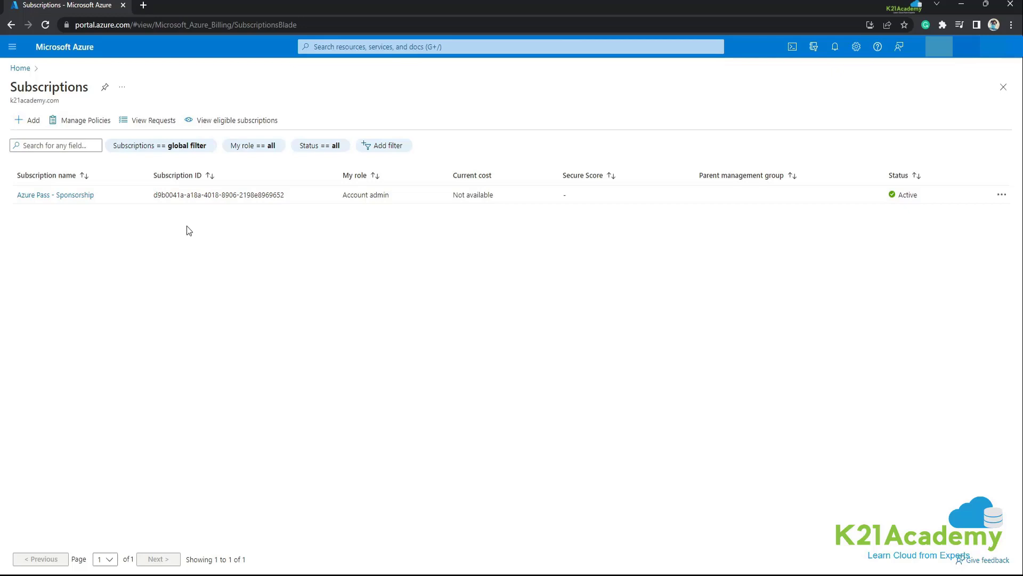
{"action": "left_click", "coordinate": [56, 195]}
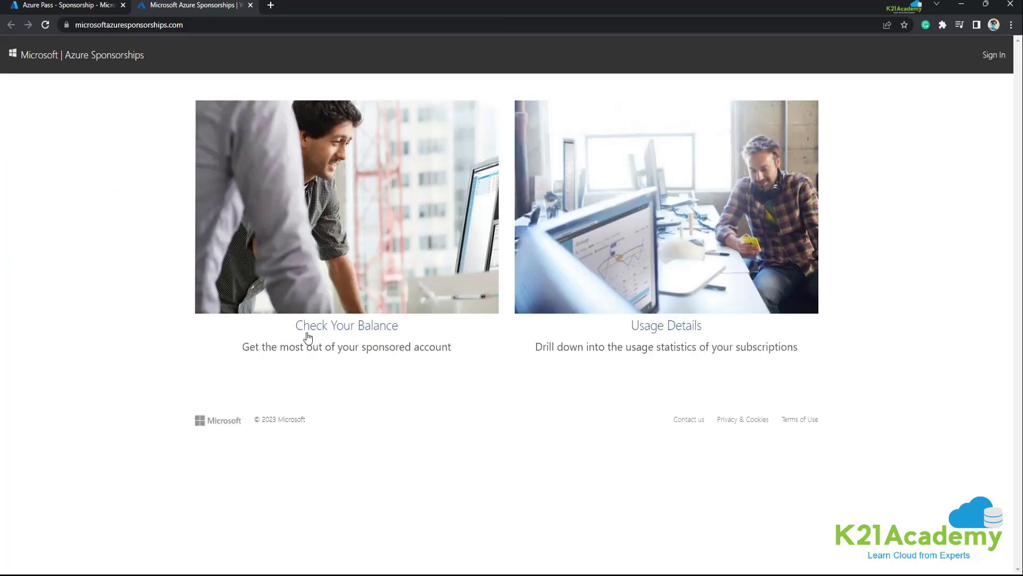
{"action": "mouse_move", "coordinate": [659, 342]}
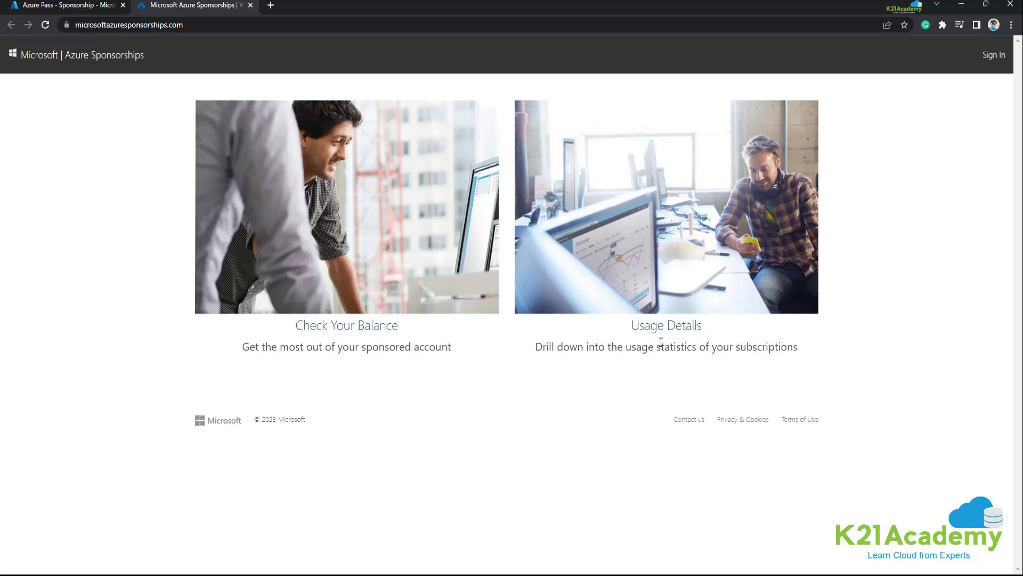
{"action": "mouse_move", "coordinate": [363, 380]}
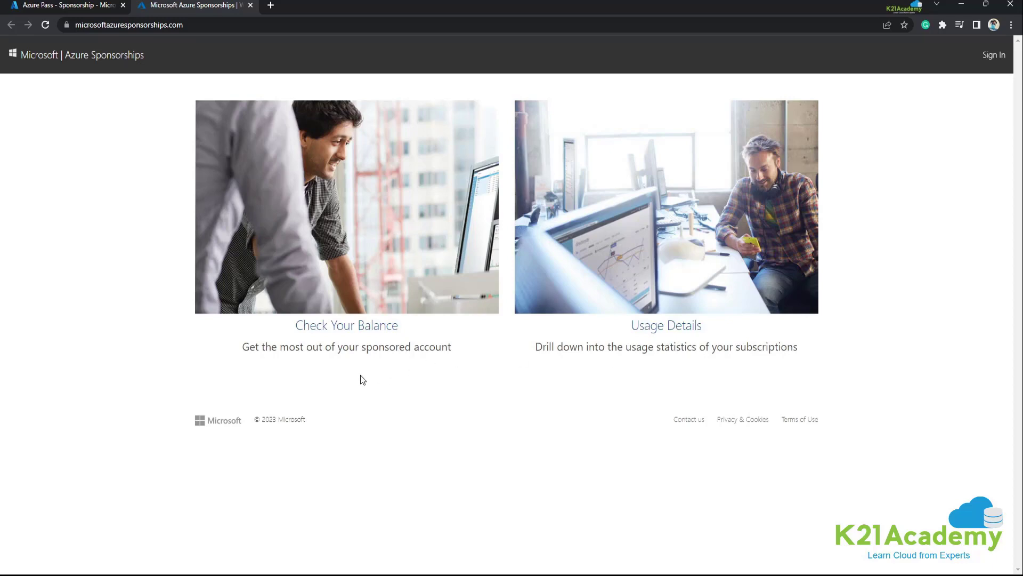
Open 'Check Your Balance' to view the sponsorship credit
{"action": "left_click", "coordinate": [347, 326]}
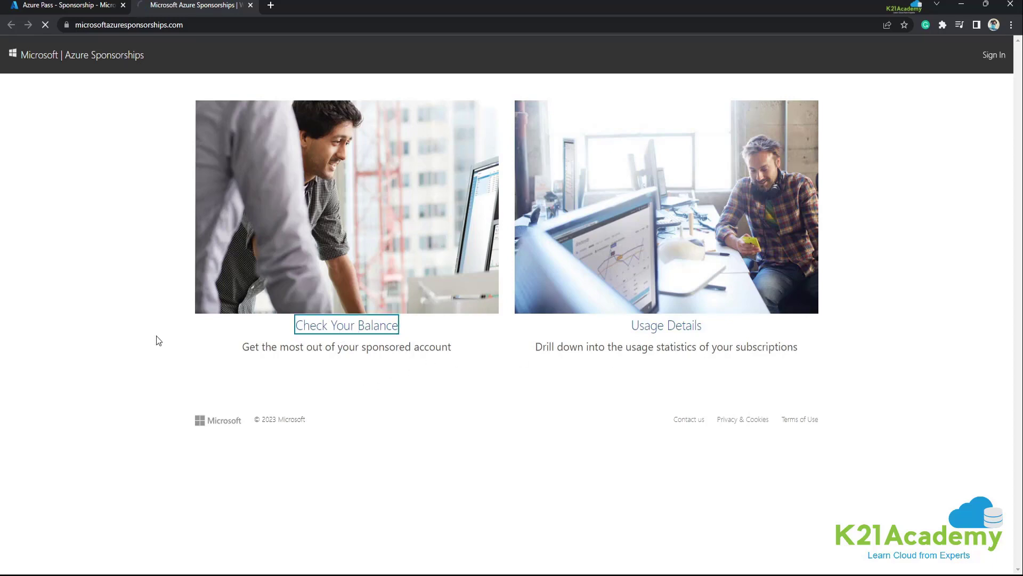
{"action": "left_click", "coordinate": [347, 325]}
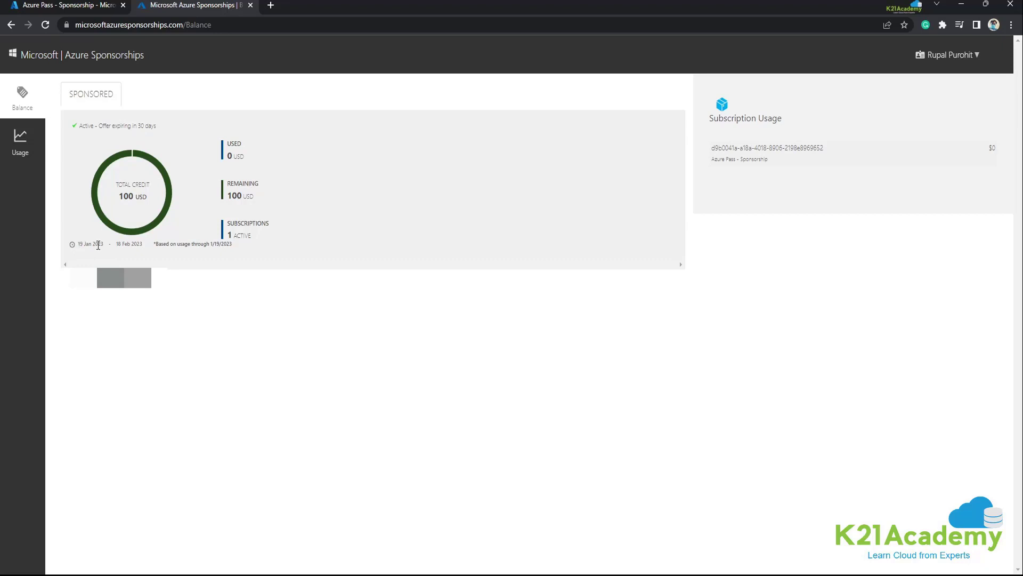
{"action": "mouse_move", "coordinate": [121, 253]}
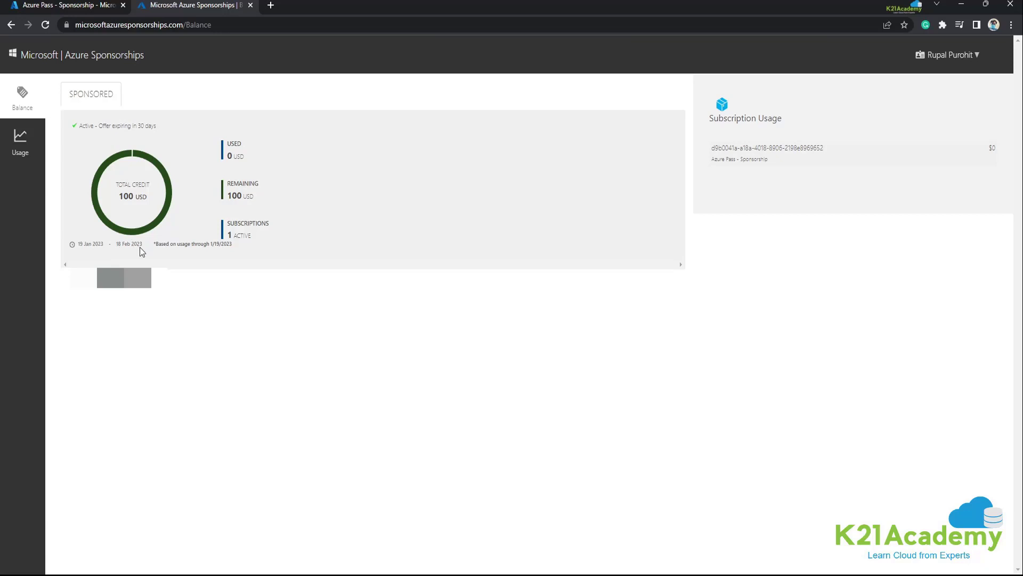
{"action": "mouse_move", "coordinate": [231, 159]}
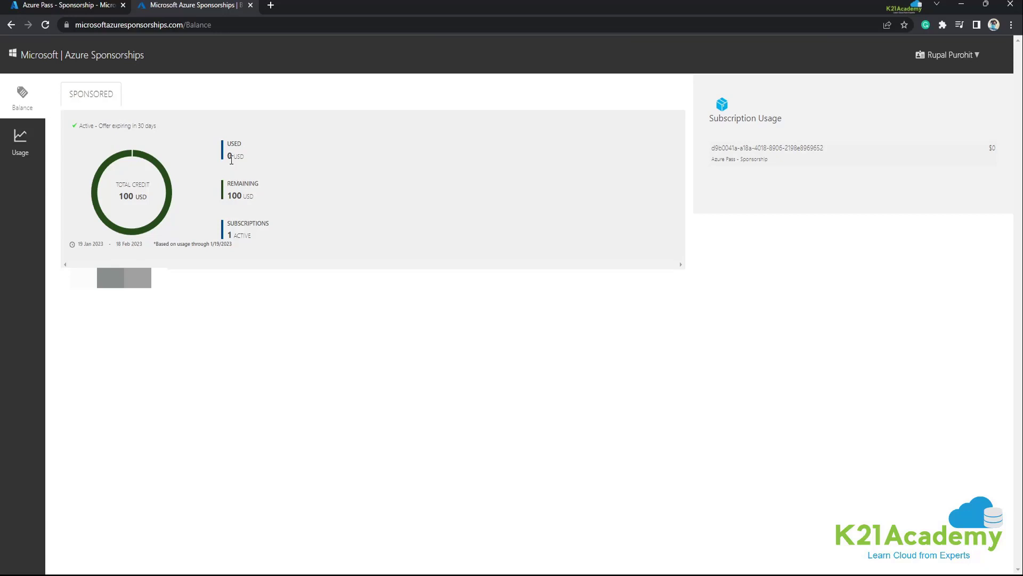
{"action": "mouse_move", "coordinate": [237, 209]}
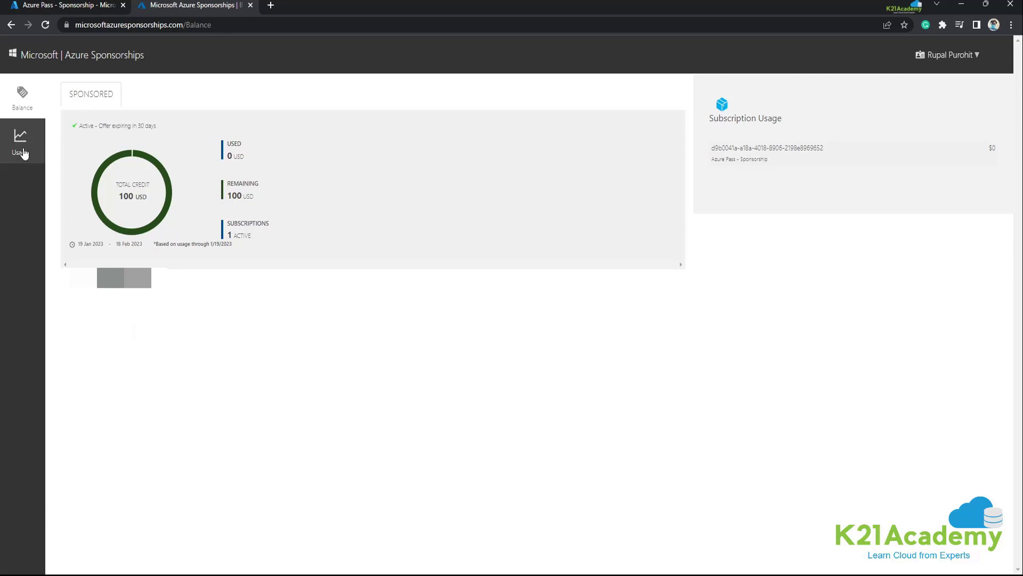
View the Usage page, then go back to the Balance overview
{"action": "left_click", "coordinate": [21, 140]}
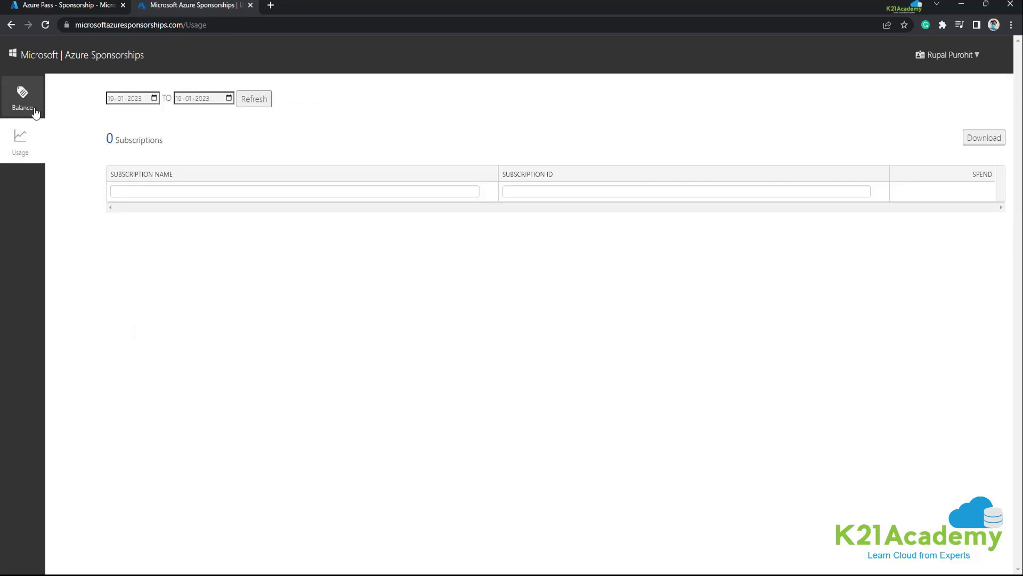
{"action": "left_click", "coordinate": [21, 99]}
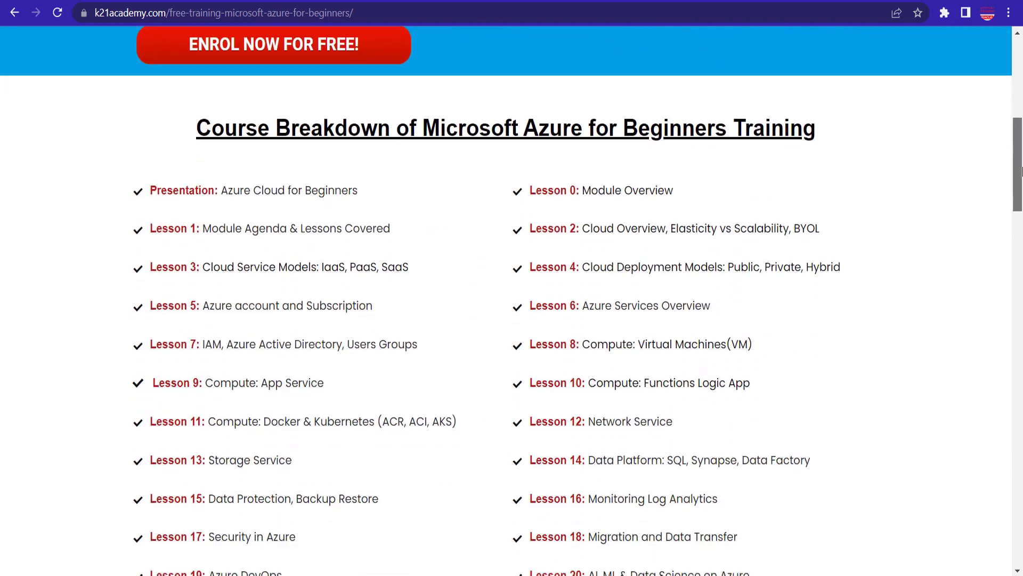
Scroll through the Course Breakdown of K21Academy's free Azure for Beginners page
{"action": "scroll", "scroll_direction": "down", "scroll_amount": 3}
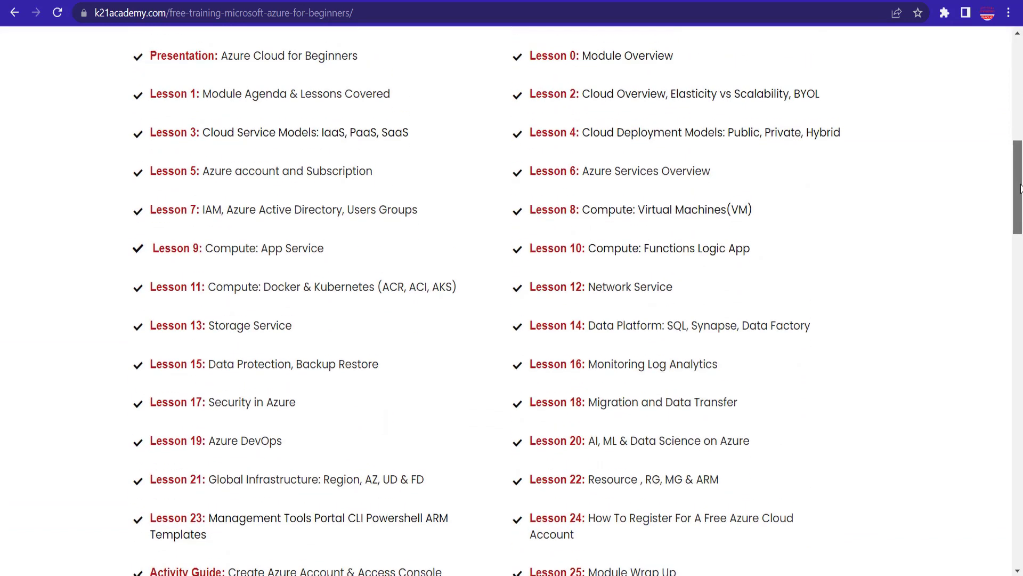
{"action": "scroll", "scroll_direction": "down", "scroll_amount": 3}
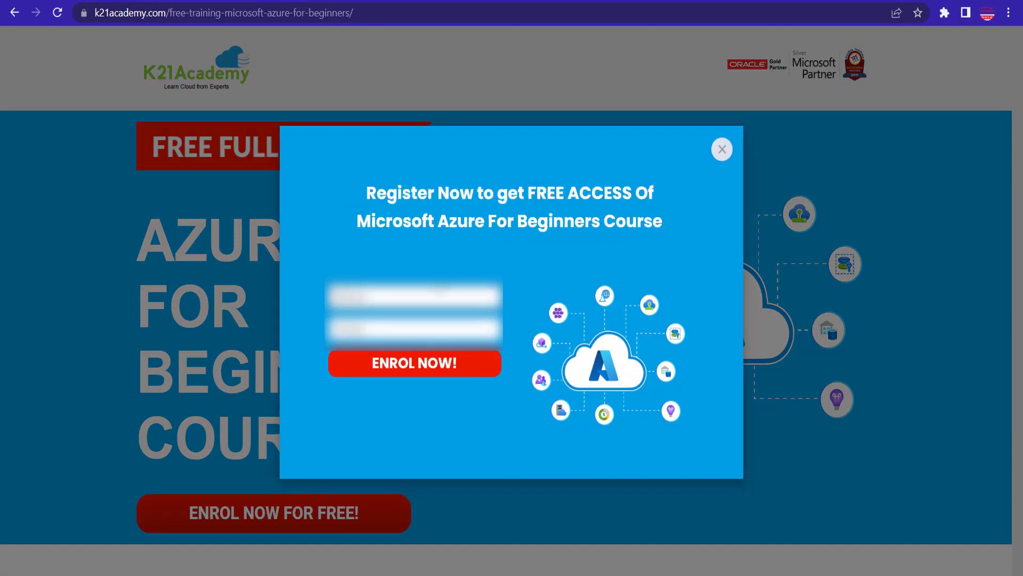
Submit the free Azure for Beginners course registration with ENROL NOW!
{"action": "left_click", "coordinate": [415, 363]}
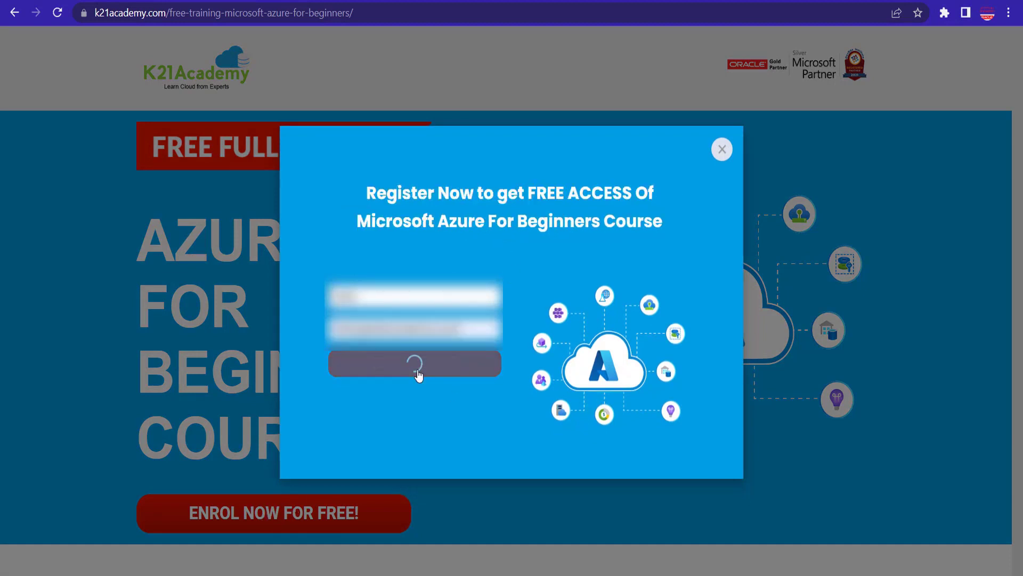
{"action": "left_click", "coordinate": [415, 363]}
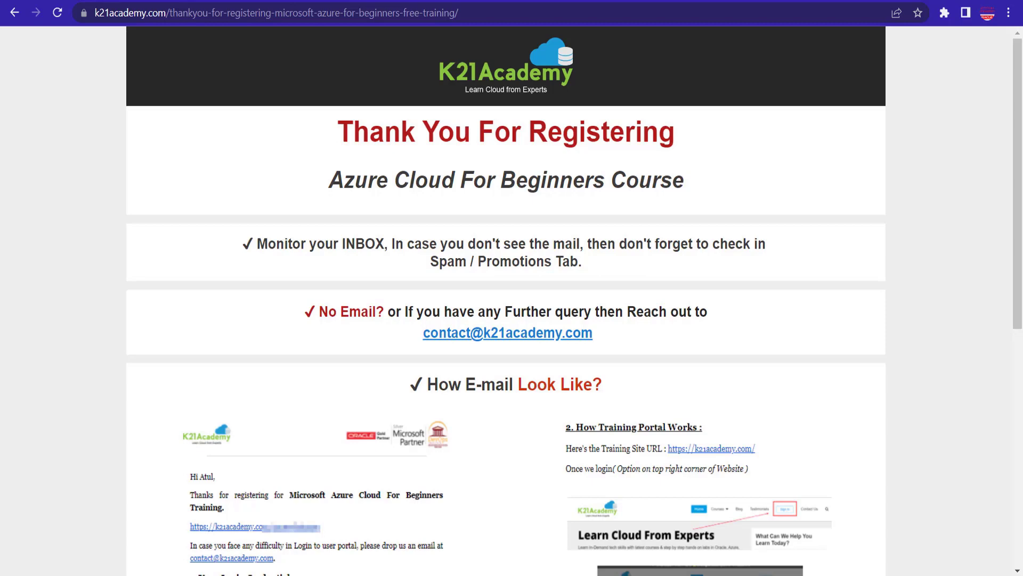